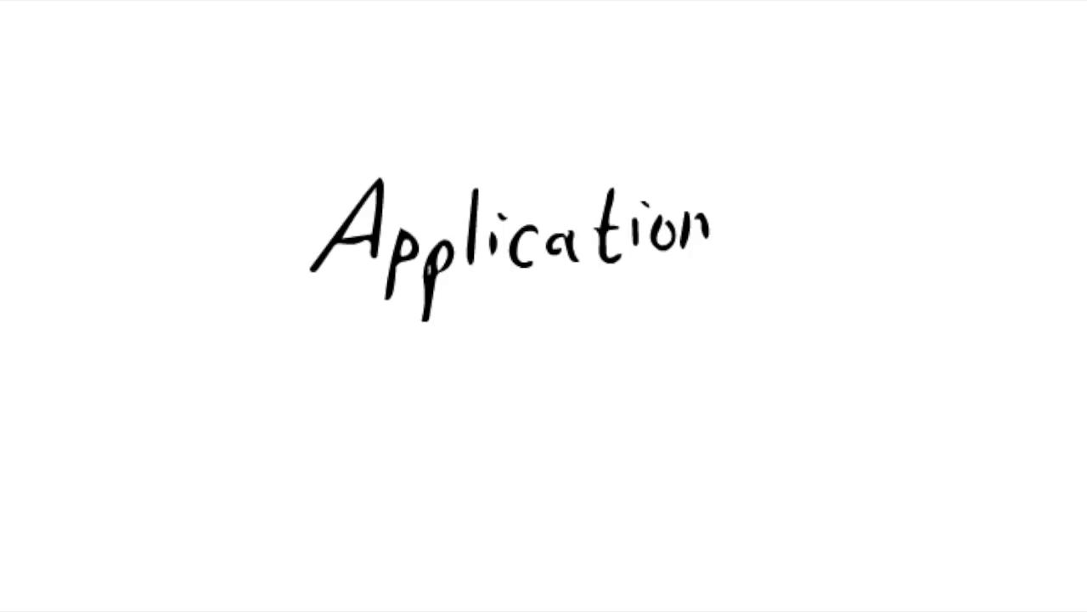
pyautogui.write('Sectors')
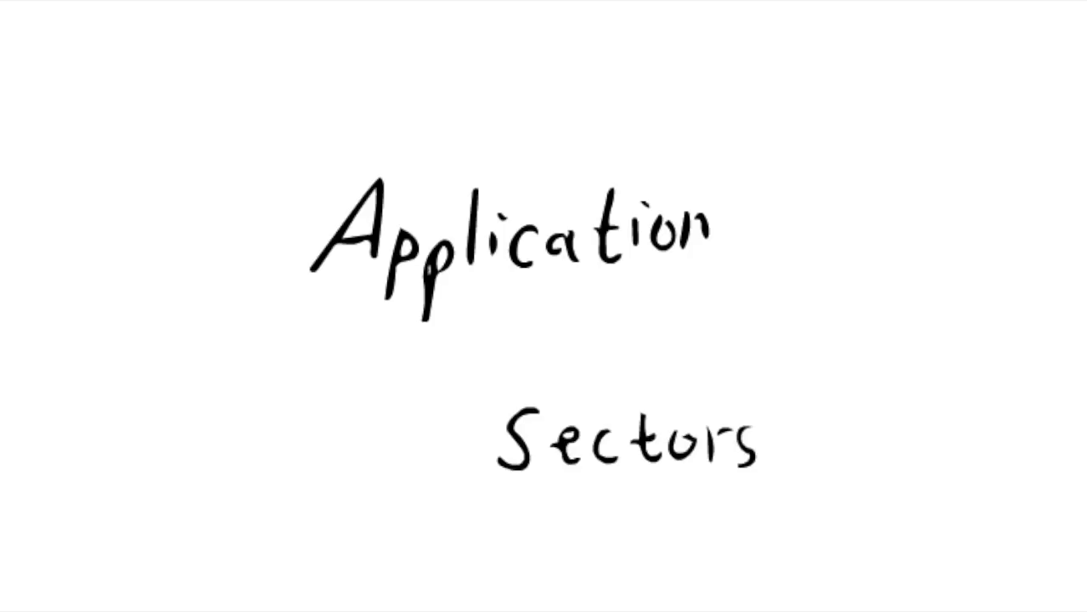